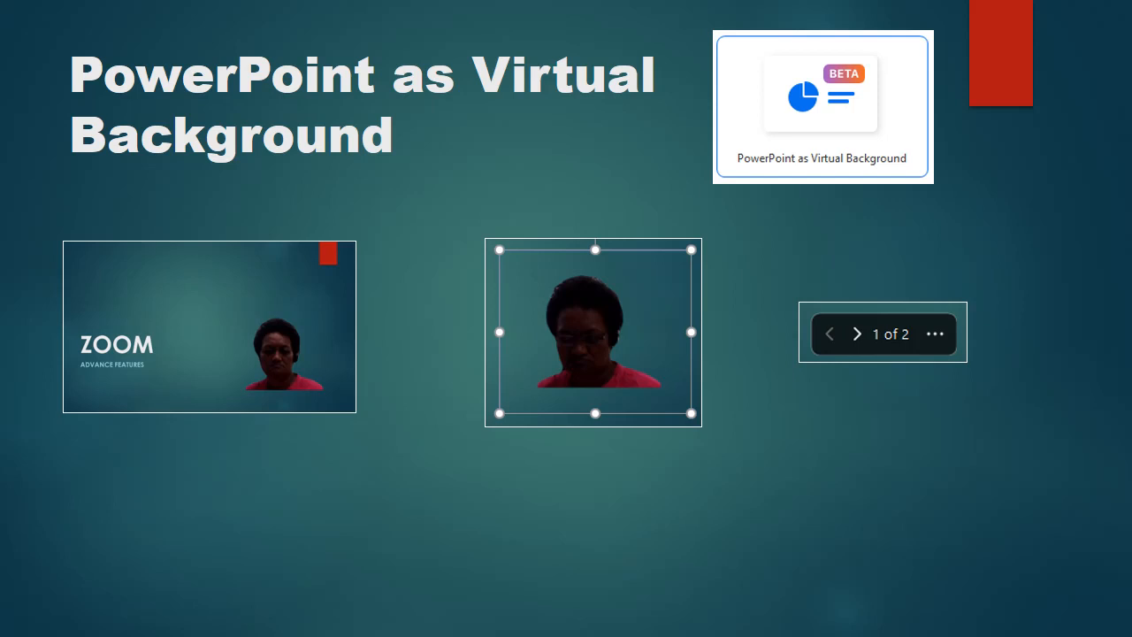
Advance the slideshow to the 'Portion of Screen' slide with presenter and participant views
left_click(856, 334)
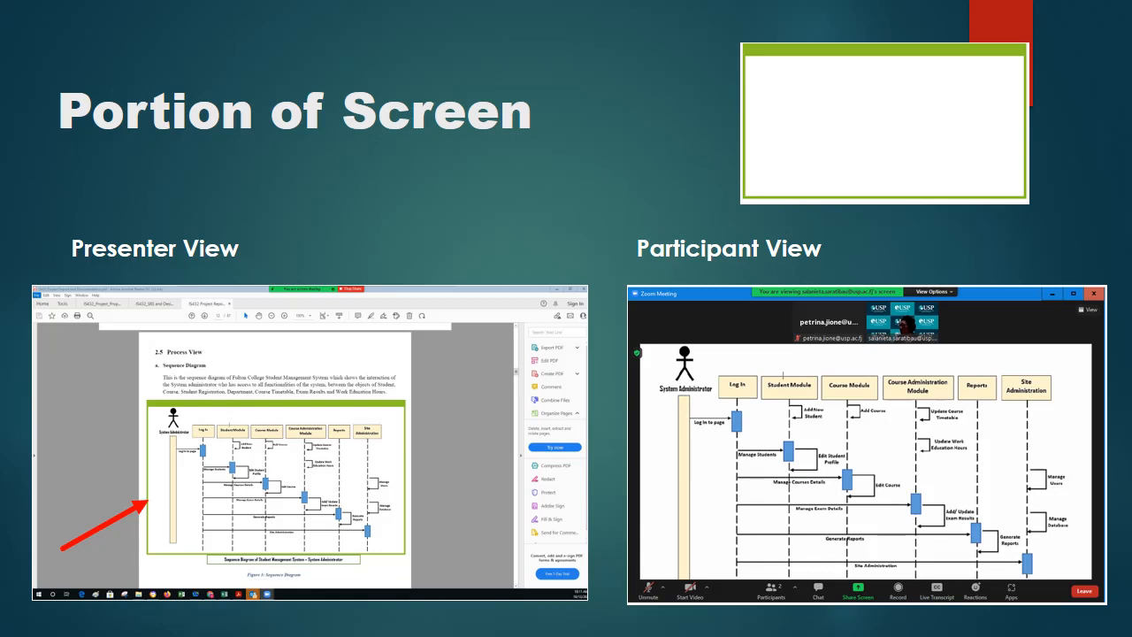
Advance the slideshow to the 'Computer Audio' and 'Video' sharing options slide
key("right")
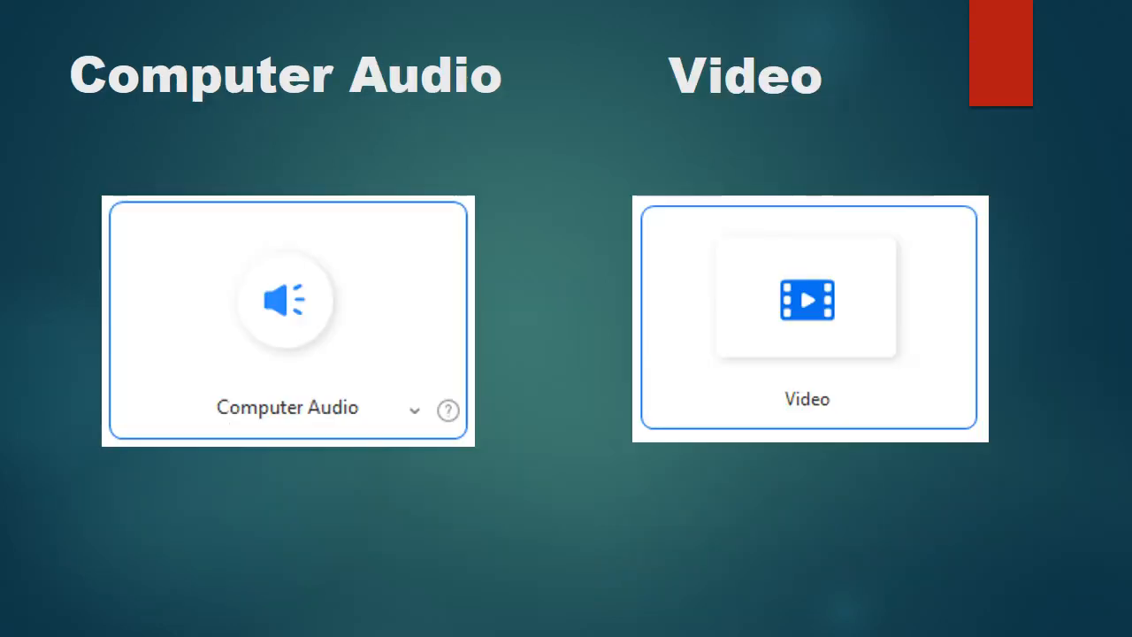